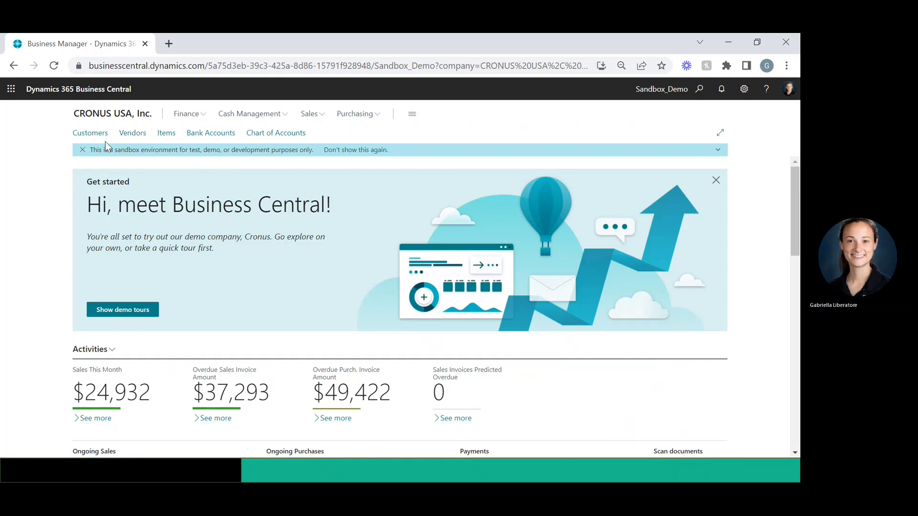
Step: Go to the Customers list and bring up customer C00010 Gab's card
left_click(90, 133)
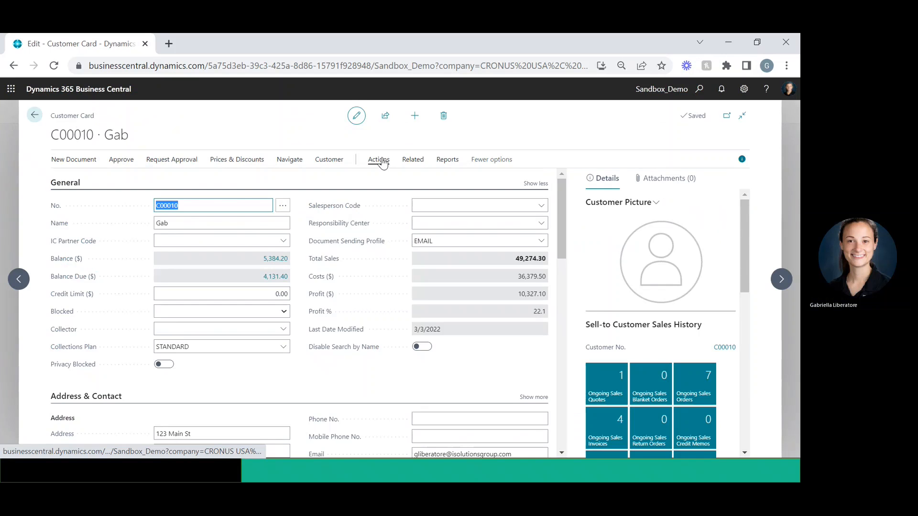
Step: Show Gab's Customer Collections overview from the Actions menu
left_click(379, 160)
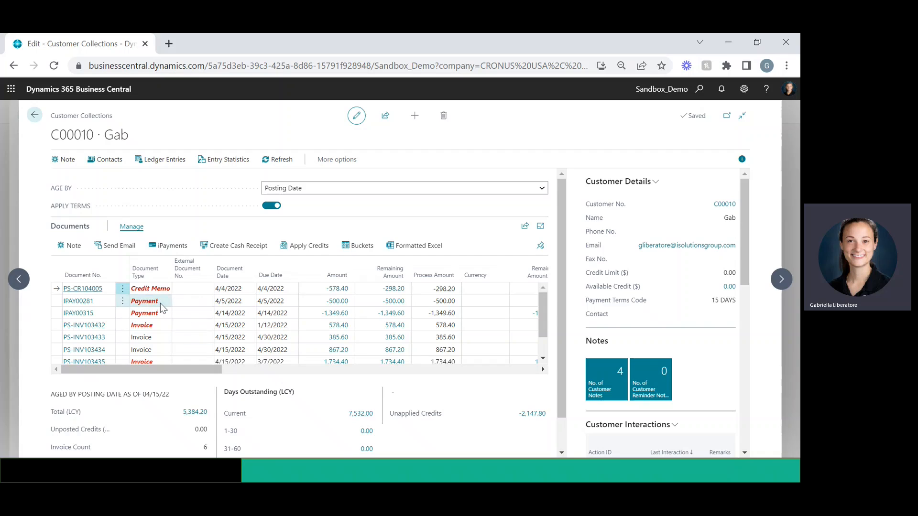
mouse_move(150, 288)
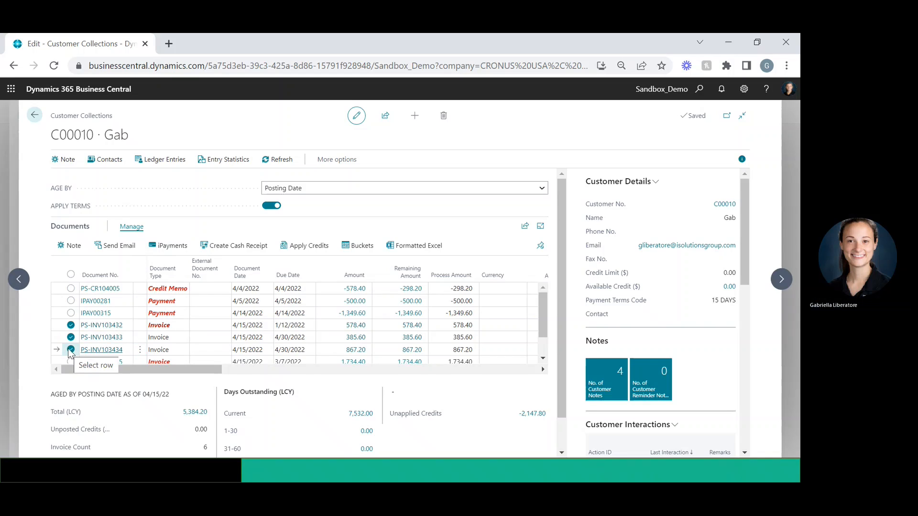
mouse_move(170, 246)
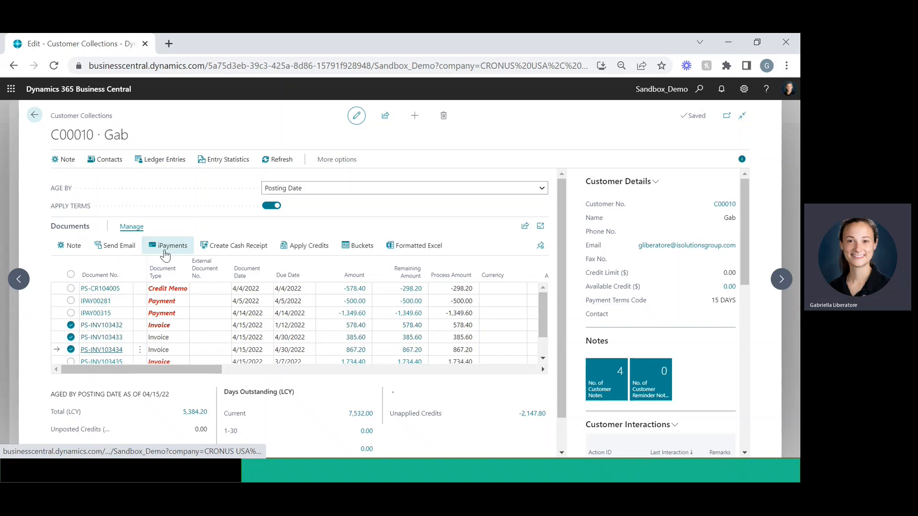
Step: Draft a 1,831.20 iPayments charge for the three invoices using the fourth saved card profile
left_click(172, 246)
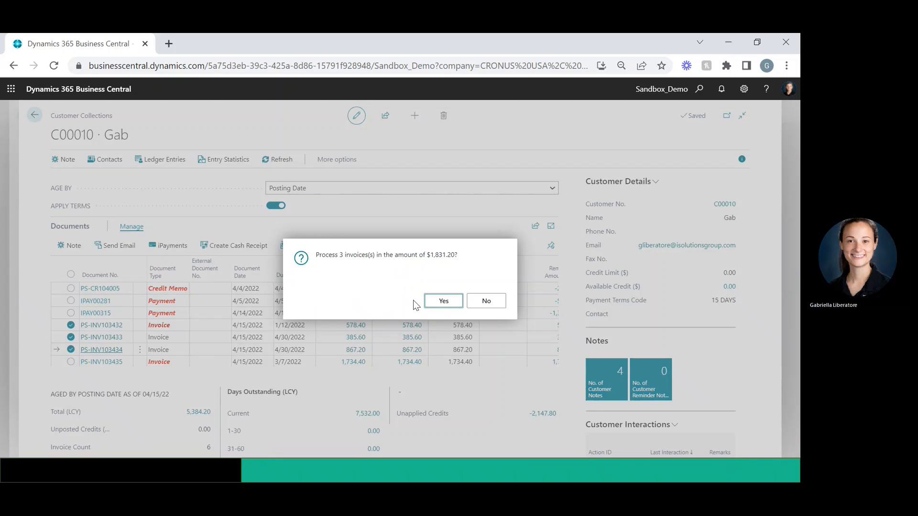
left_click(443, 300)
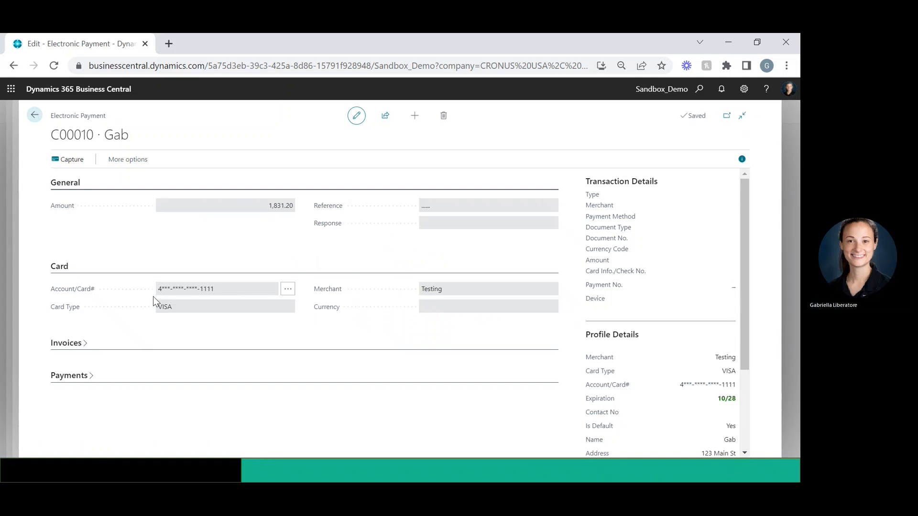
mouse_move(212, 290)
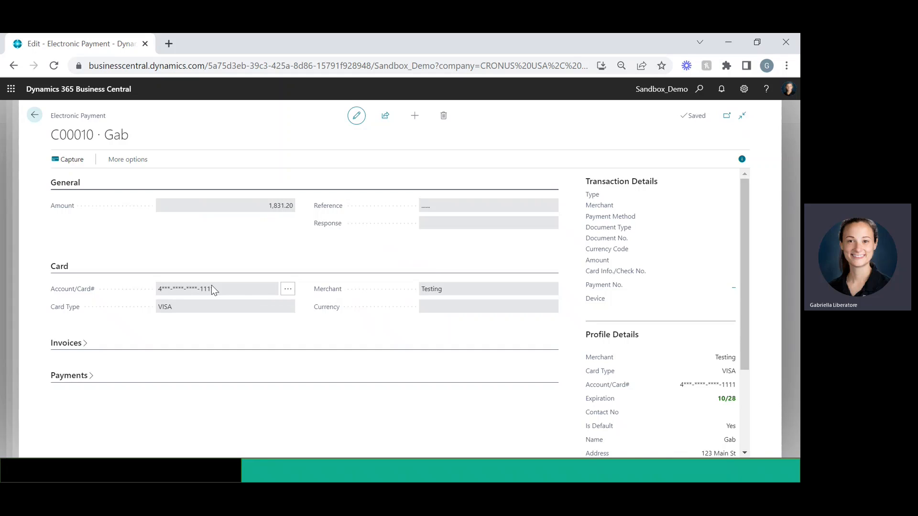
left_click(287, 289)
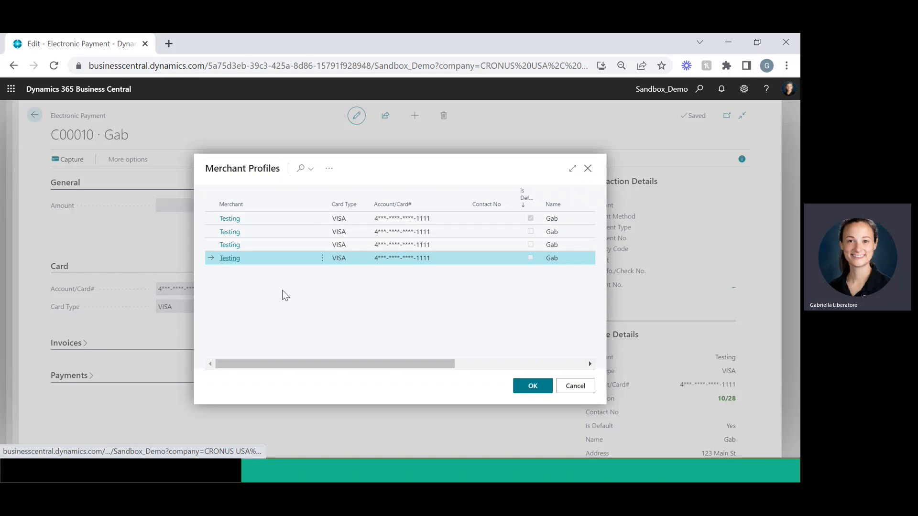
mouse_move(482, 395)
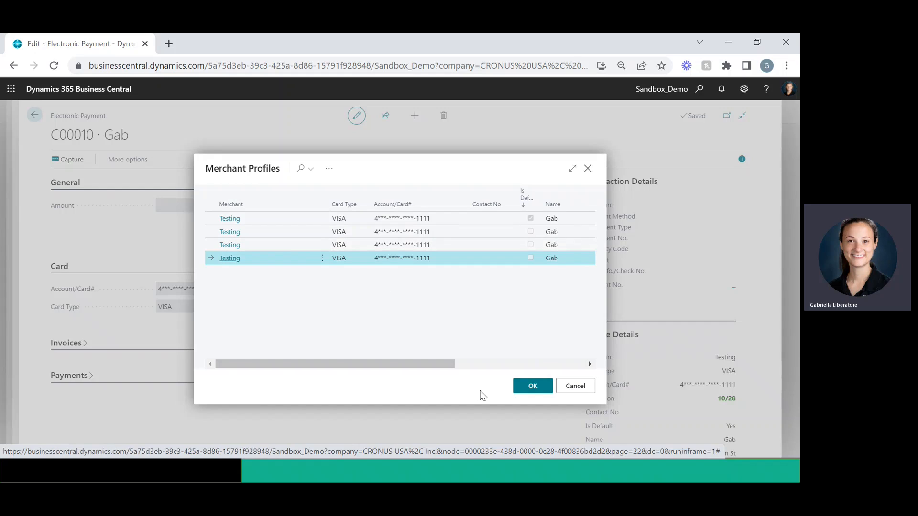
left_click(532, 386)
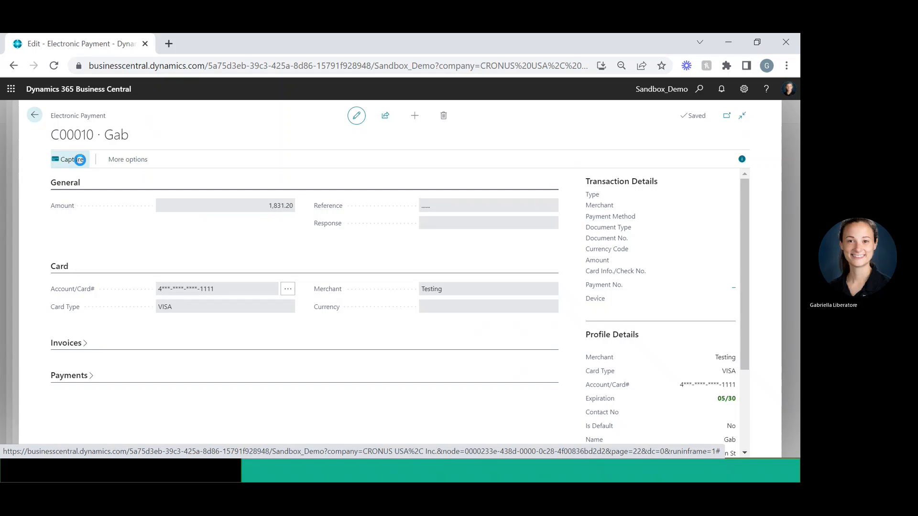
Step: Capture the 1,831.20 card payment, producing cash receipt line IPAY00328 and a receipt email draft
left_click(70, 160)
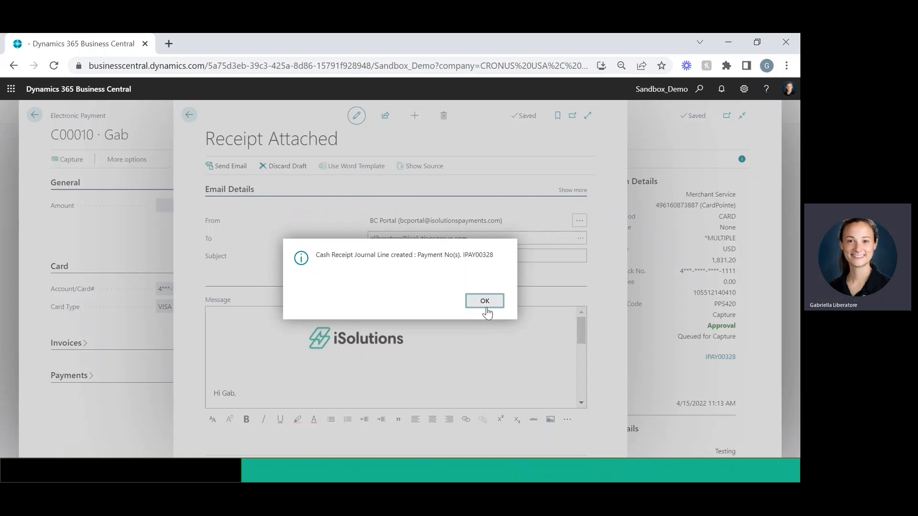
Step: Acknowledge the cash receipt notice, send the Receipt Attached email and leave the payment page
left_click(484, 300)
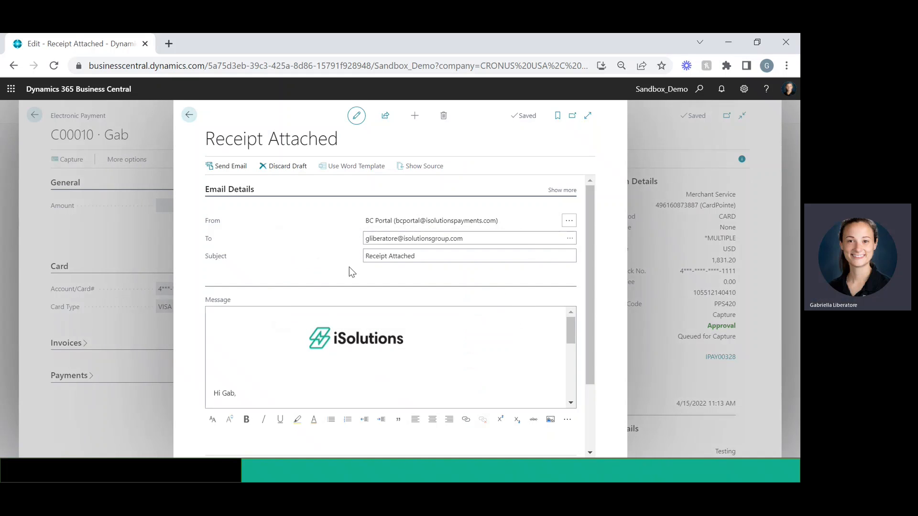
mouse_move(256, 209)
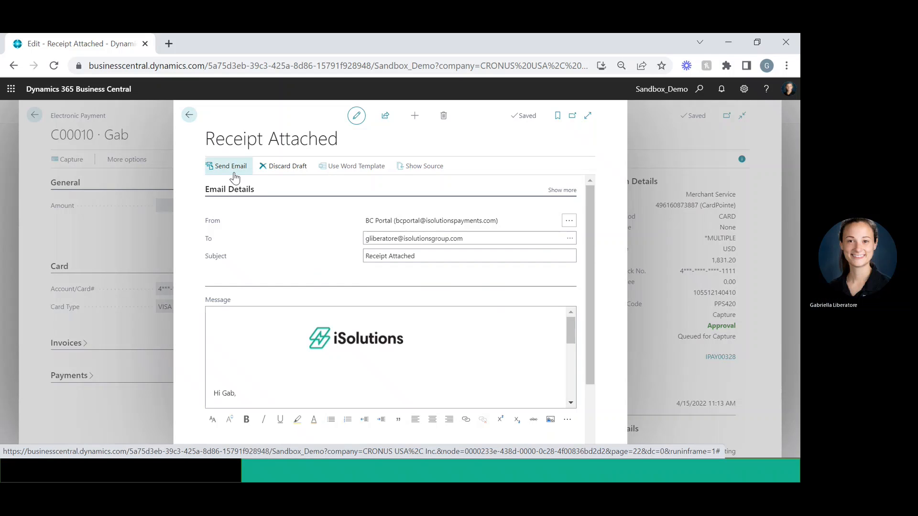
left_click(228, 165)
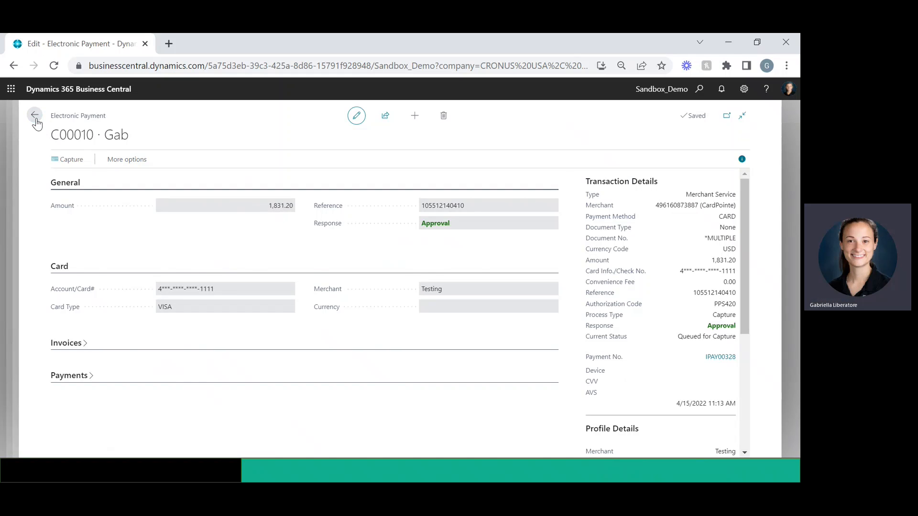
left_click(35, 115)
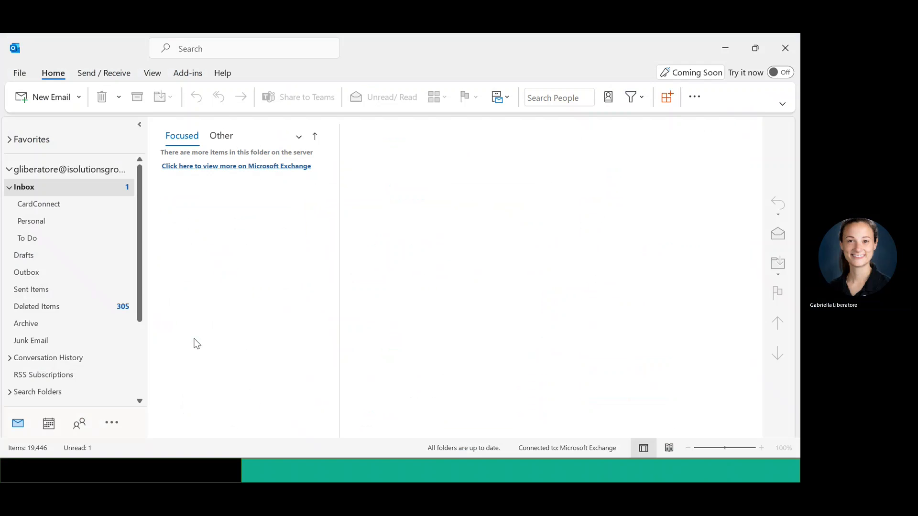
Step: In the Other inbox, read bcportal's Receipt Attached message showing the three invoices and $1,831.20 total
left_click(221, 135)
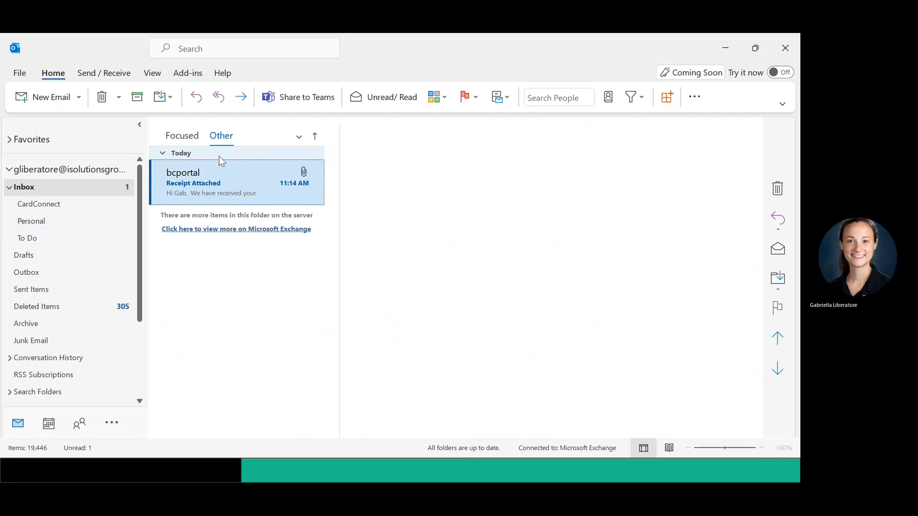
left_click(210, 181)
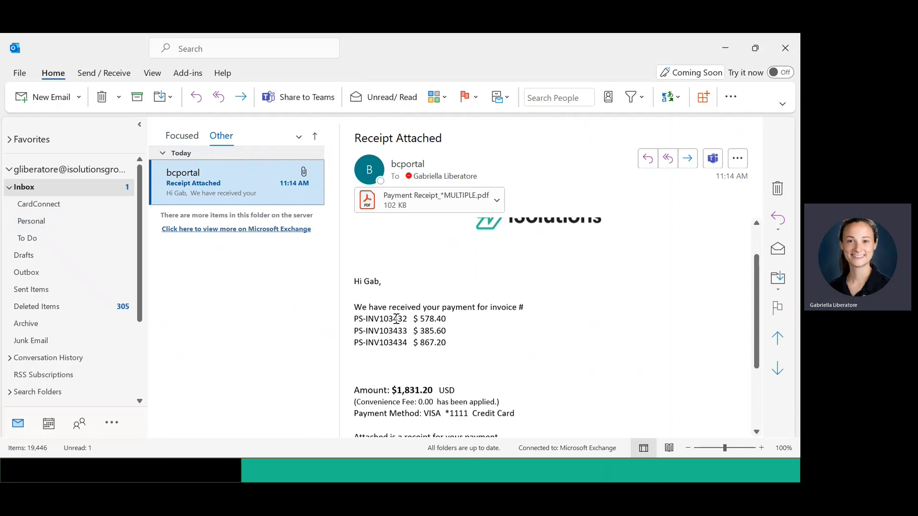
scroll("down", 3)
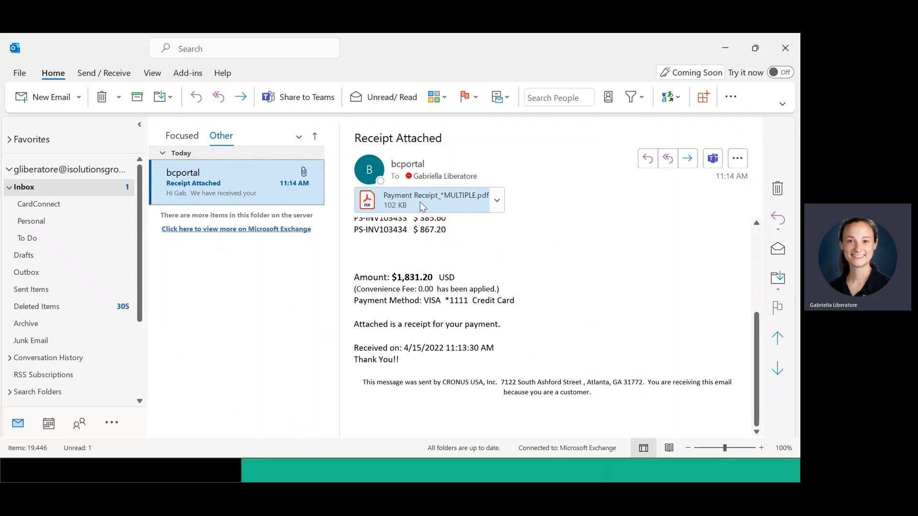
mouse_move(526, 273)
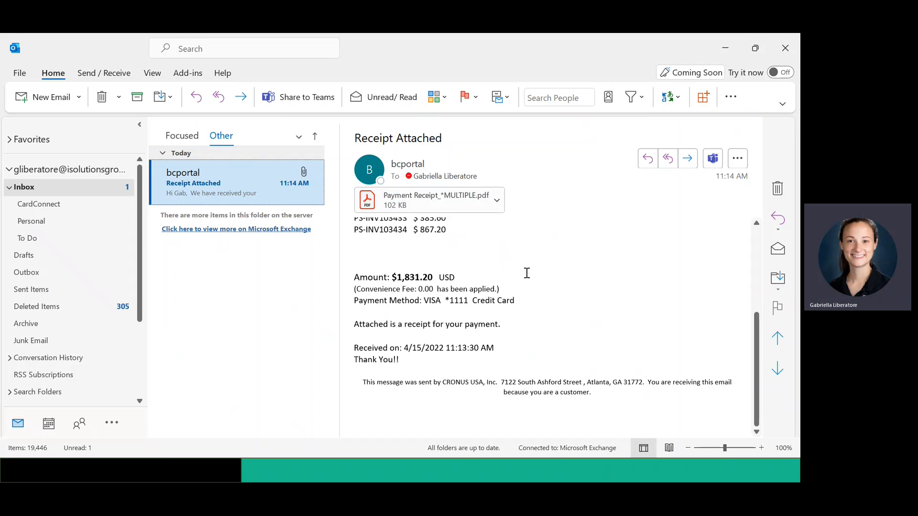